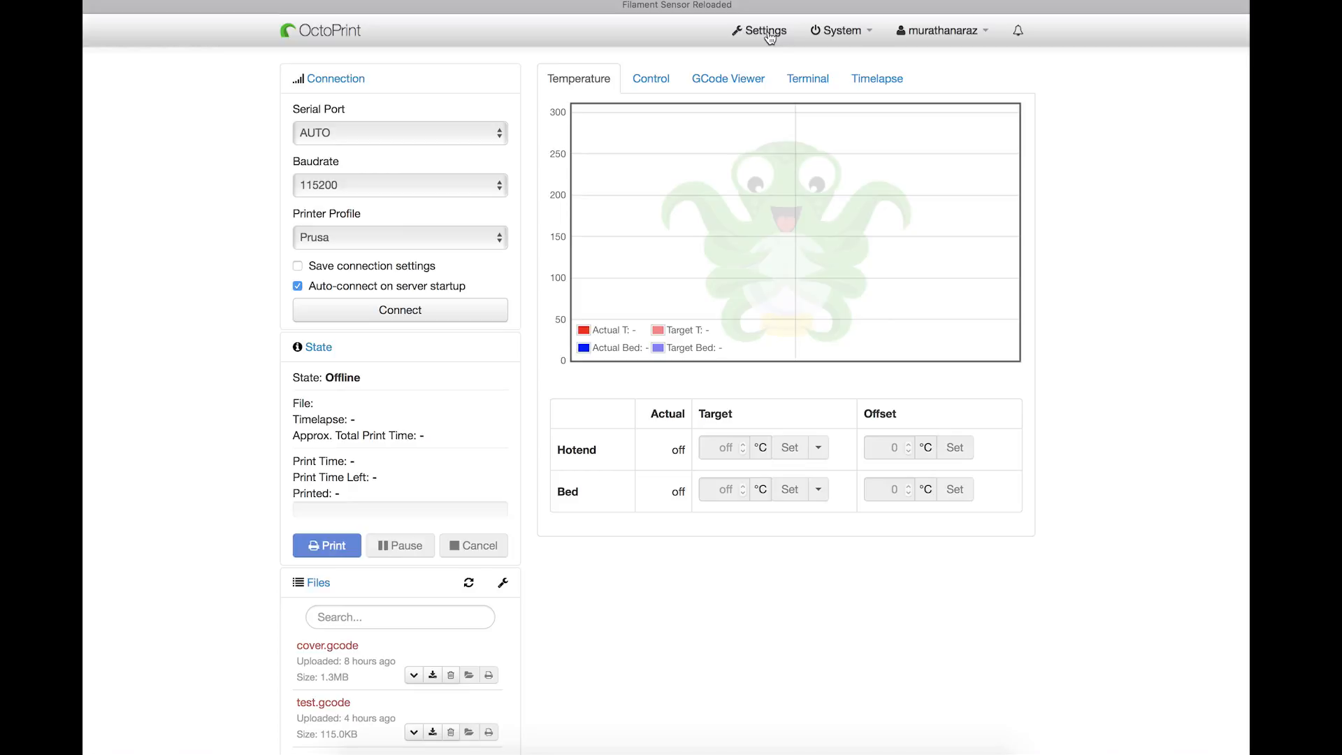
Step: Show the Plugin Manager's installed plugins list from OctoPrint's settings
{"action": "left_click", "coordinate": [764, 30]}
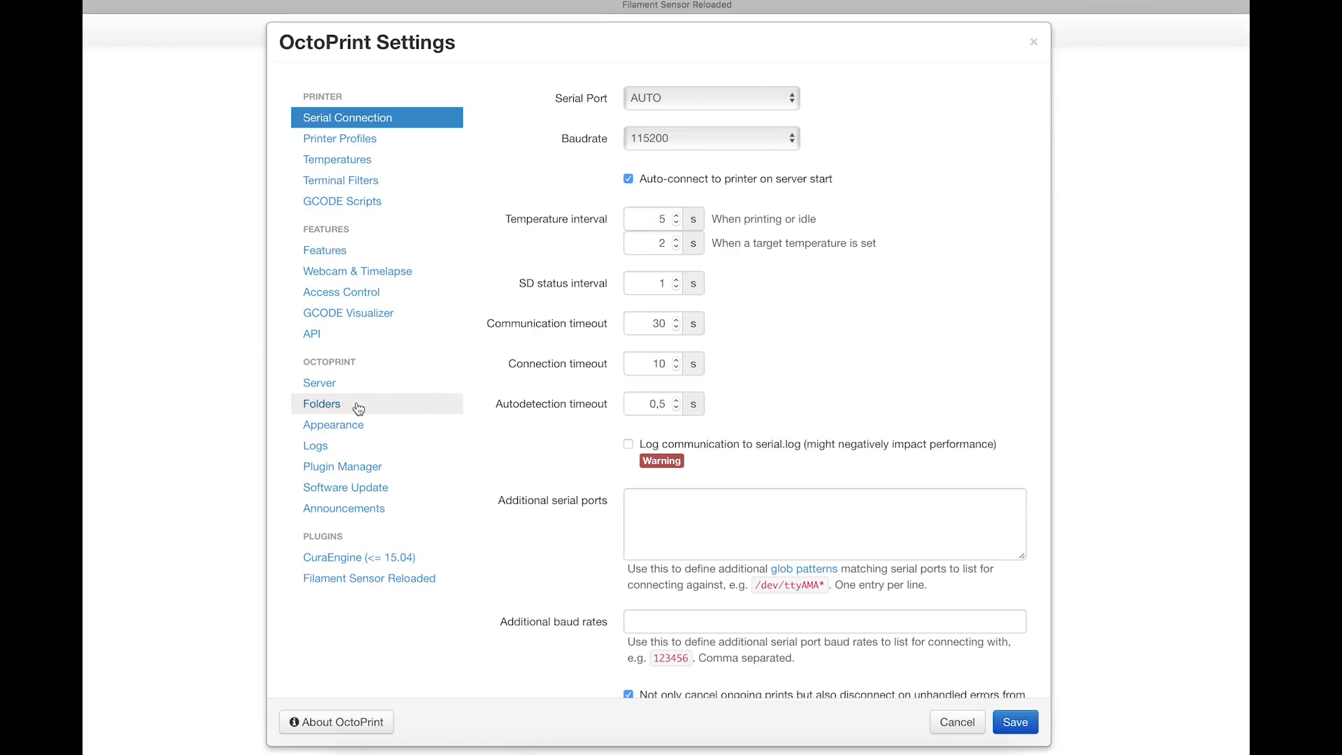
{"action": "mouse_move", "coordinate": [367, 467]}
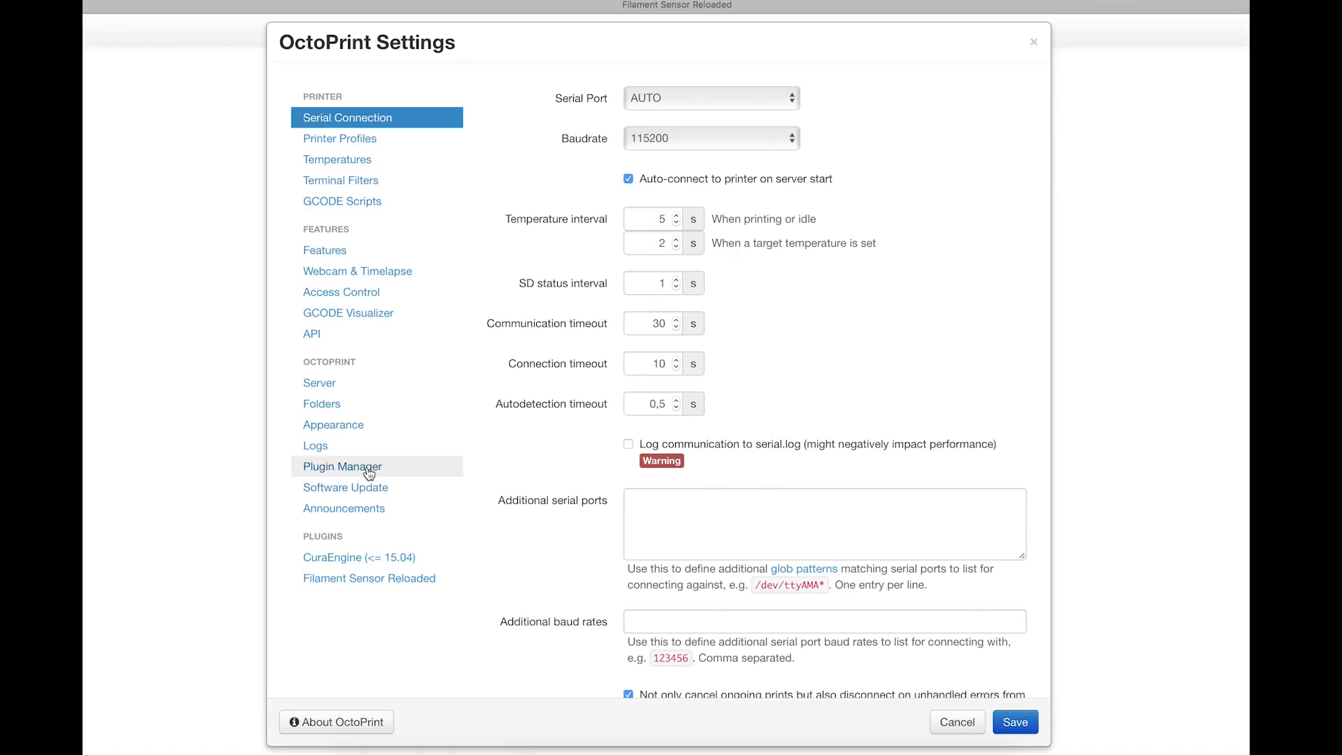
{"action": "left_click", "coordinate": [341, 465]}
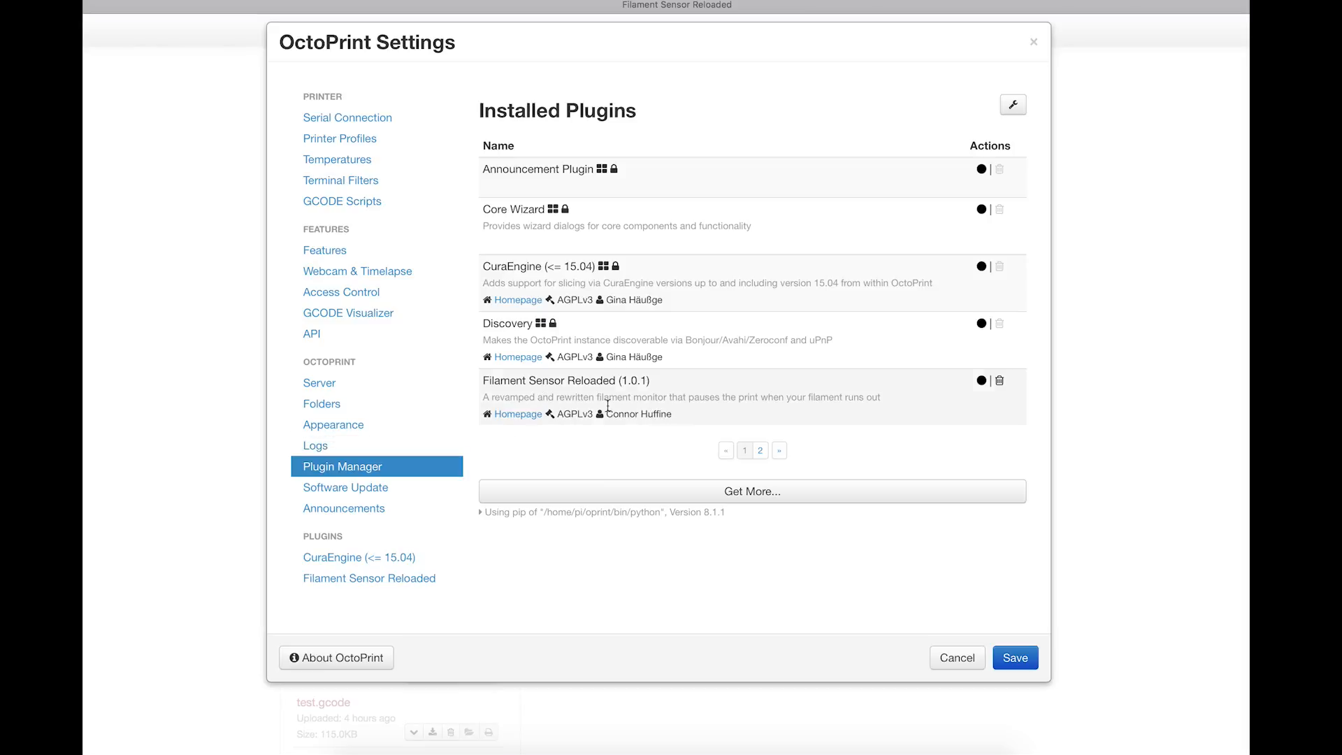
{"action": "mouse_move", "coordinate": [752, 490]}
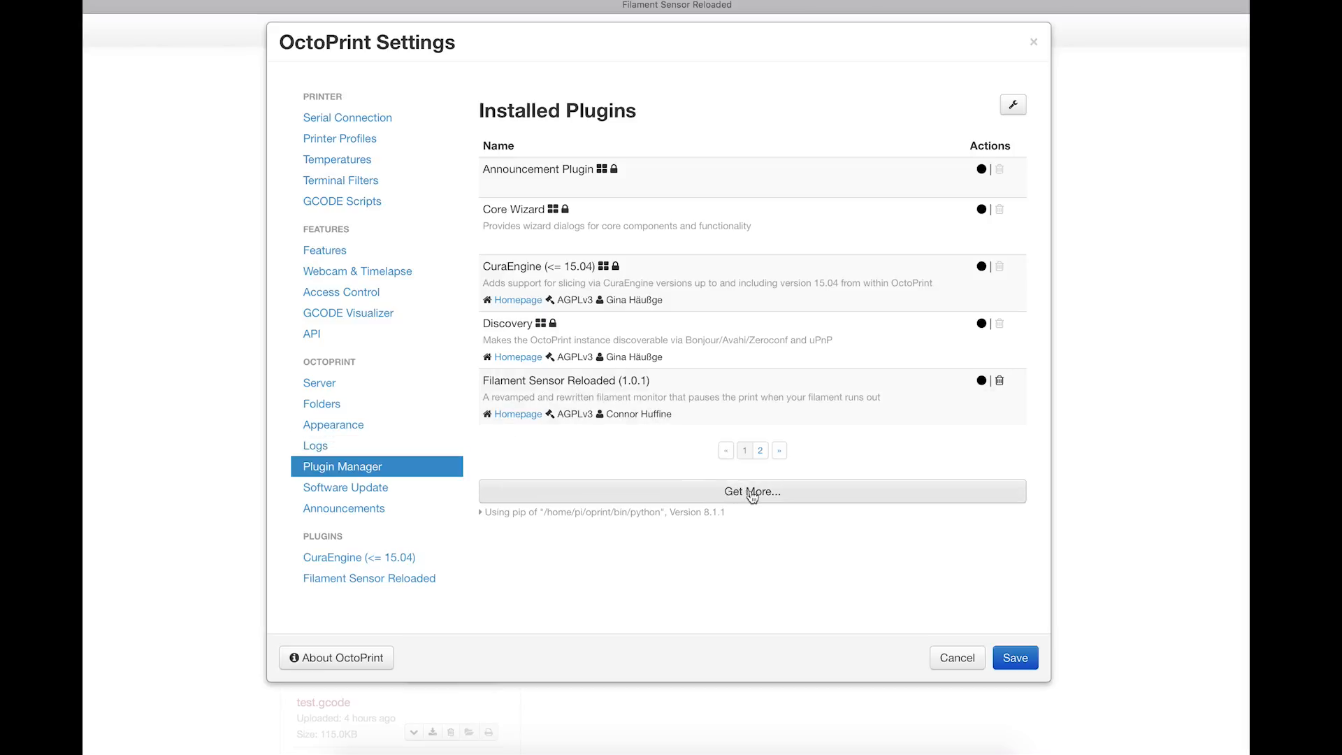
Step: Bring up the Install new Plugins window for searching the repository
{"action": "left_click", "coordinate": [750, 490]}
{"action": "type", "text": "Filament"}
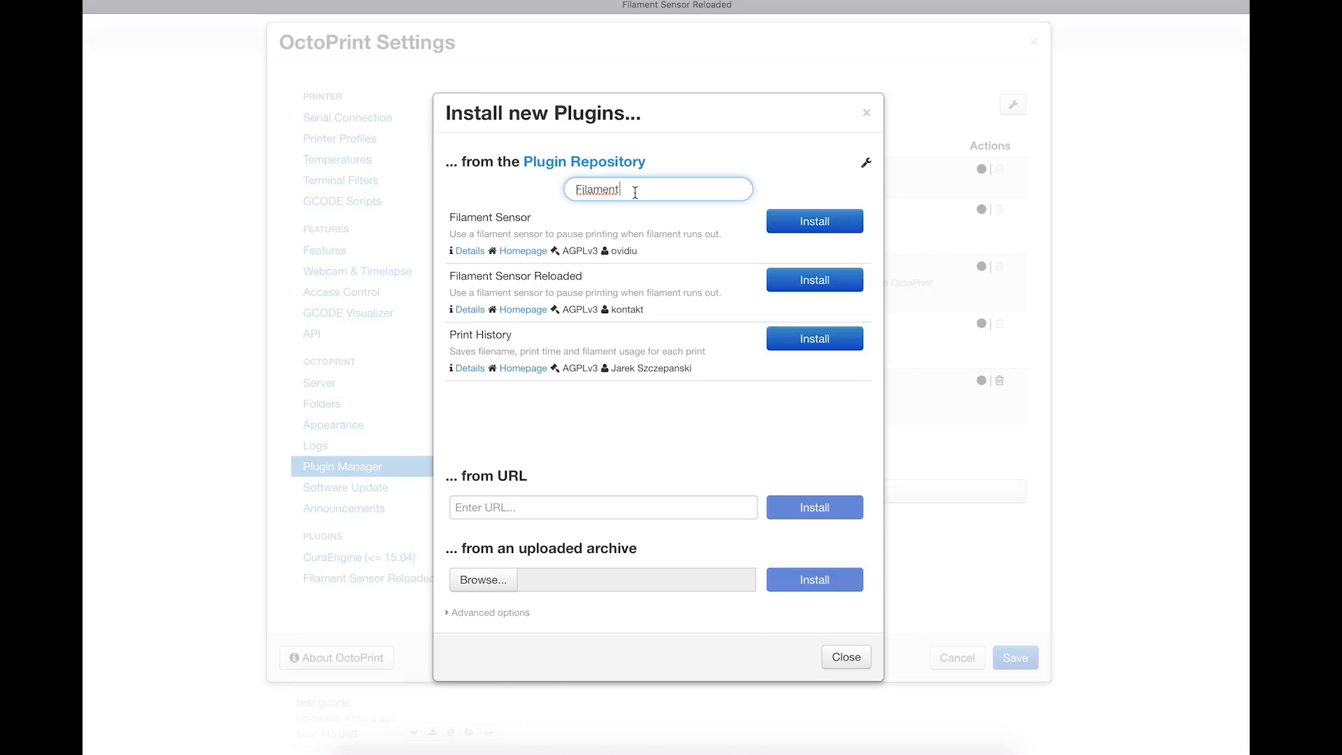
{"action": "mouse_move", "coordinate": [486, 296]}
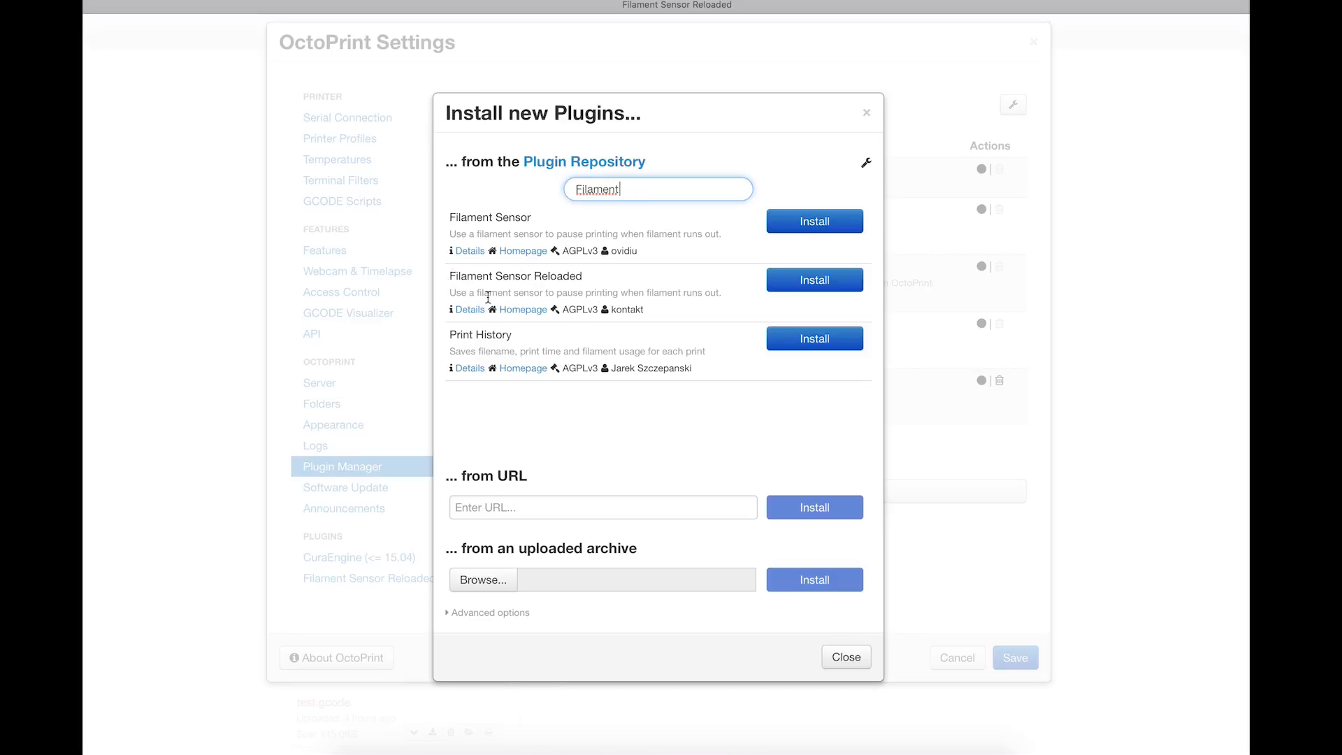
{"action": "mouse_move", "coordinate": [813, 280]}
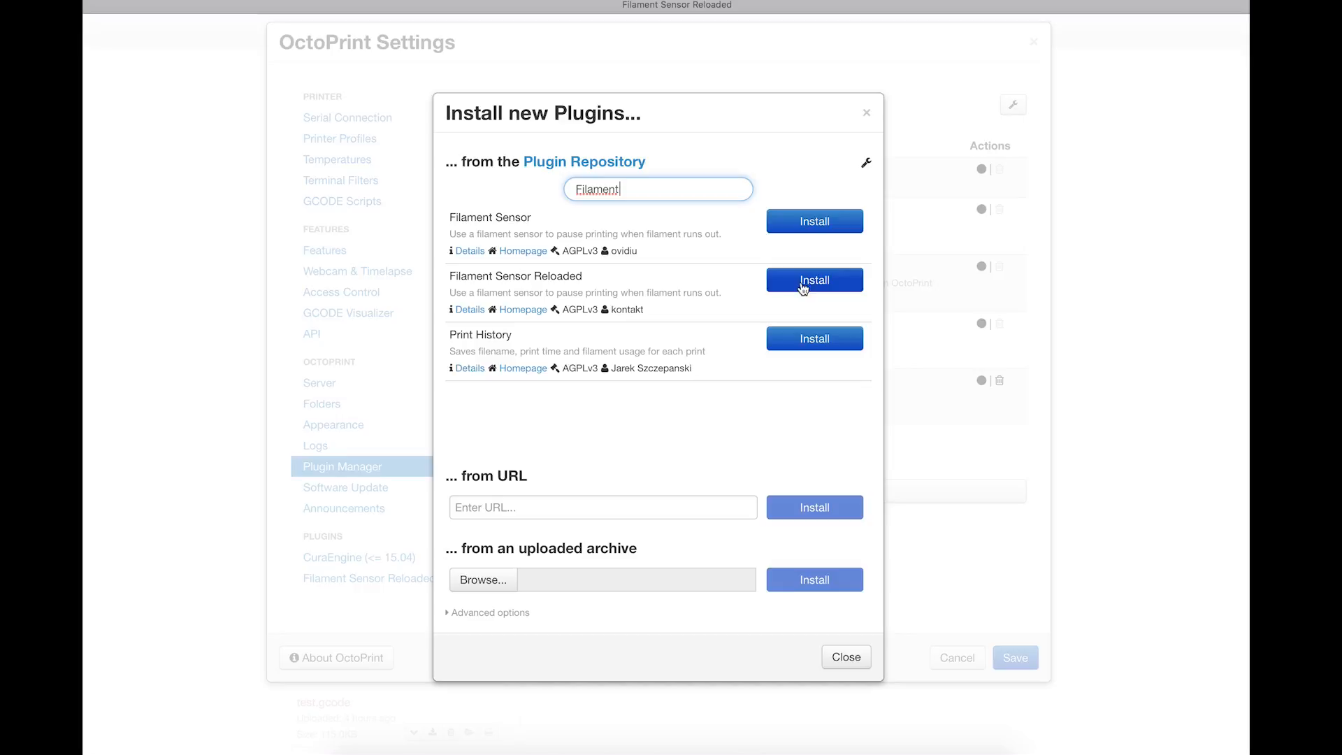
{"action": "mouse_move", "coordinate": [791, 439]}
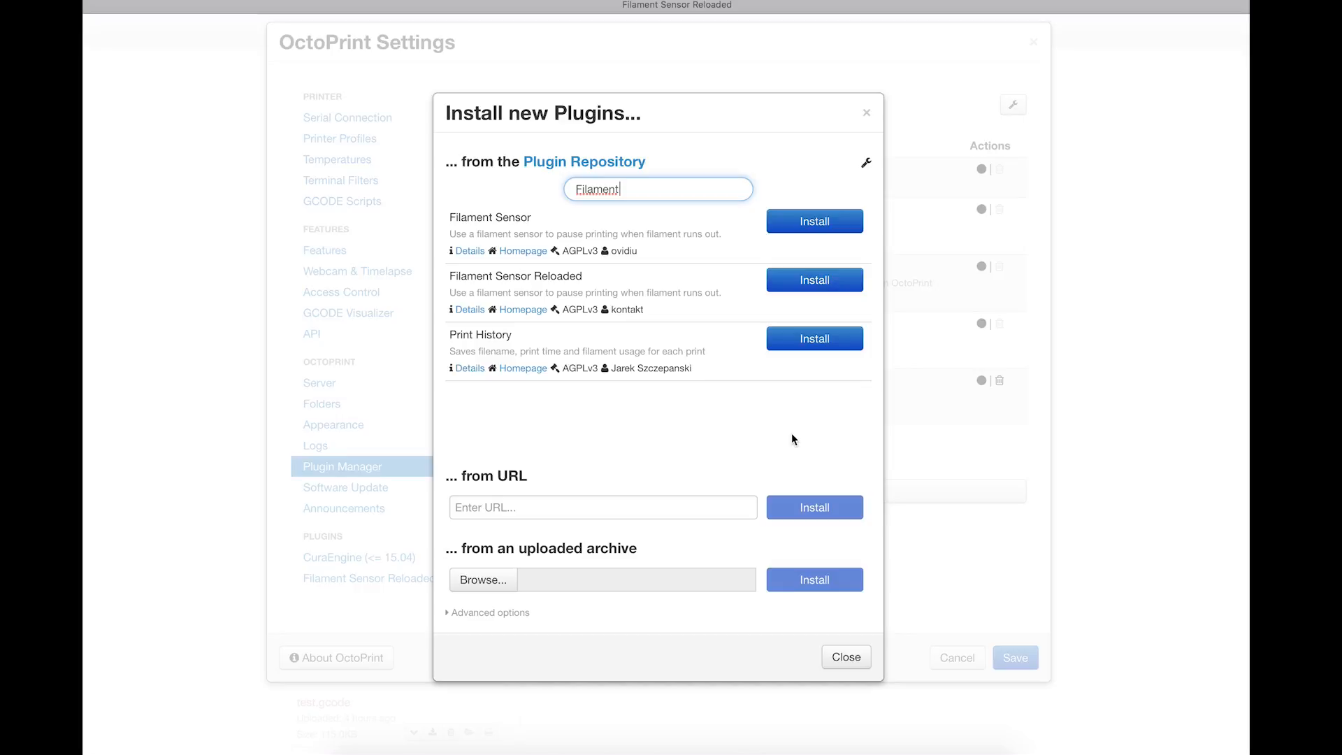
Step: Close the Install new Plugins window, returning to the installed plugins list
{"action": "left_click", "coordinate": [844, 657]}
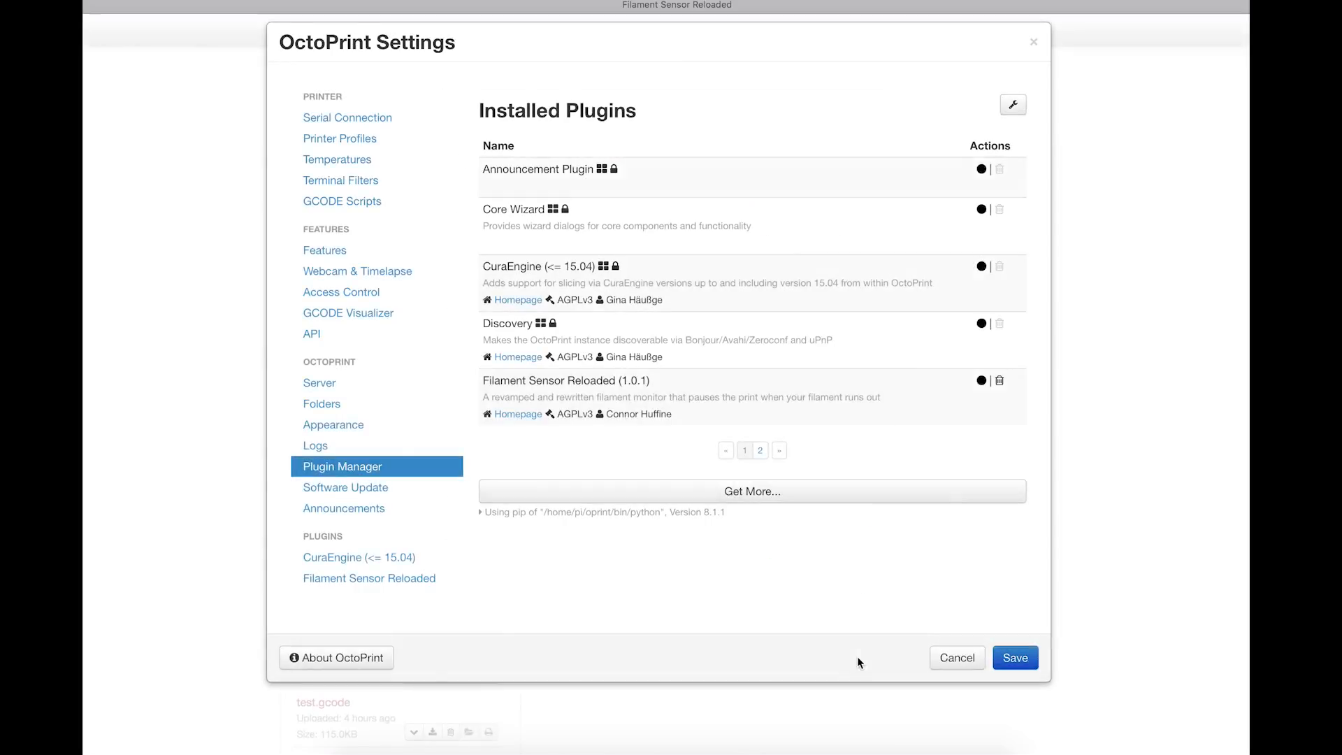
{"action": "mouse_move", "coordinate": [601, 369]}
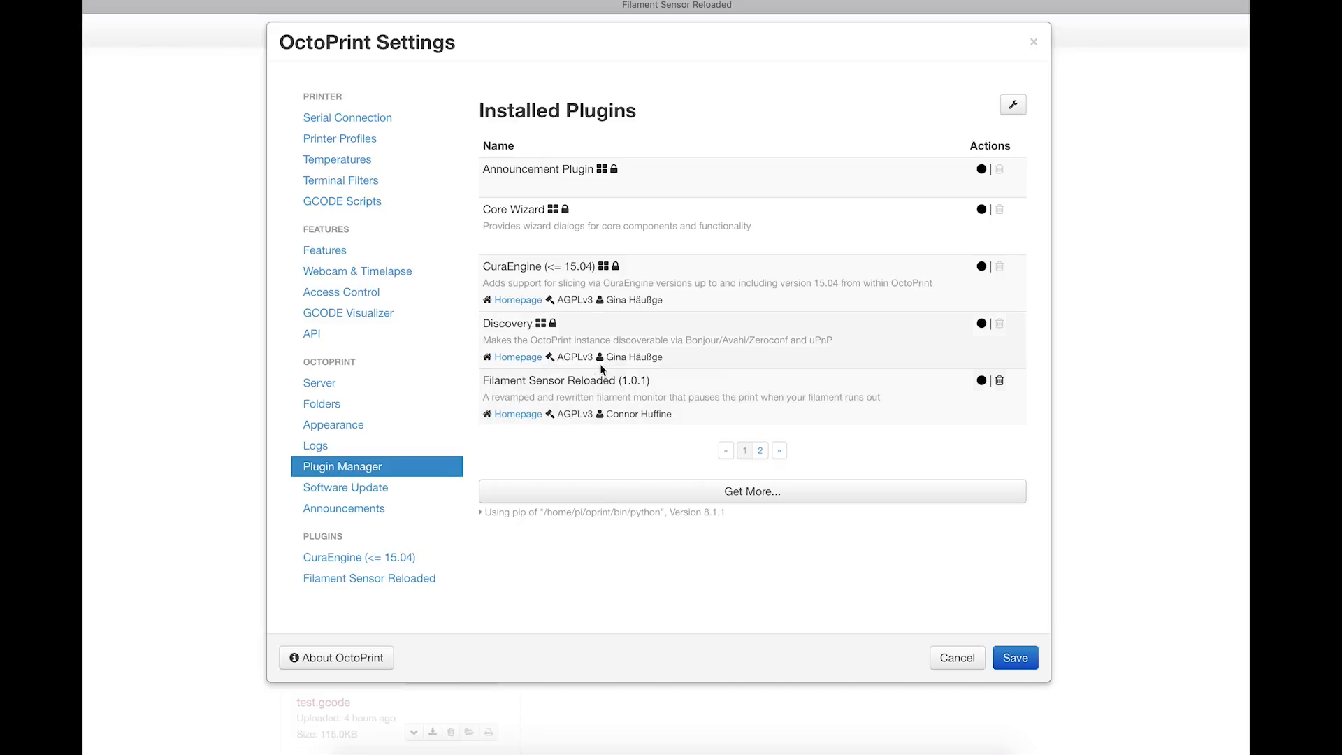
{"action": "mouse_move", "coordinate": [558, 420]}
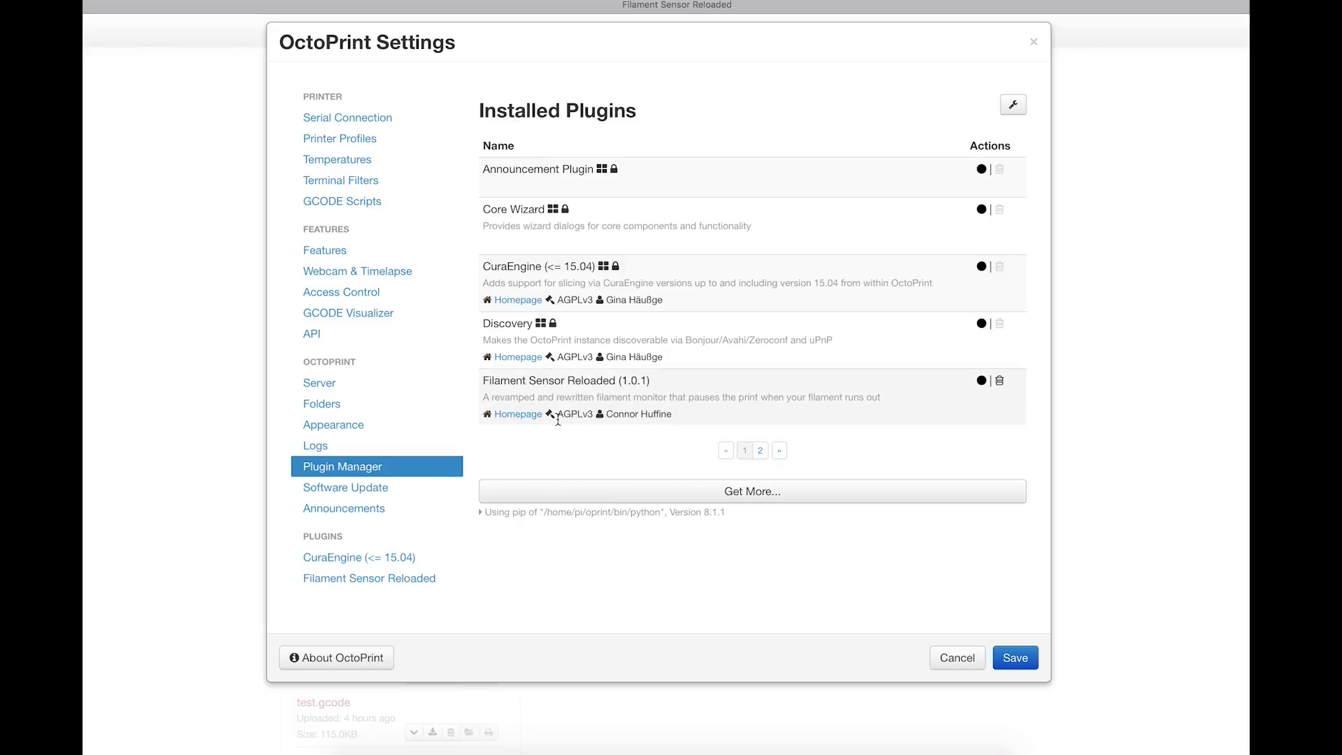
{"action": "mouse_move", "coordinate": [369, 577]}
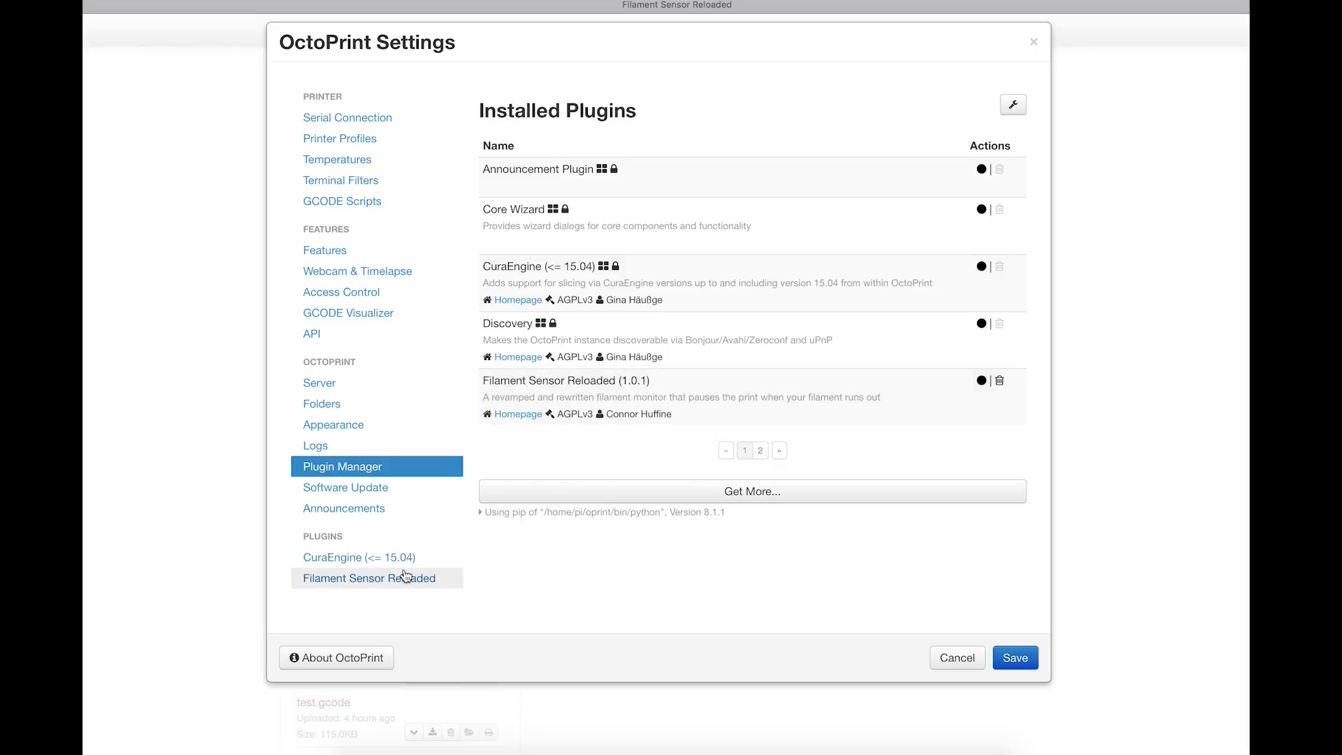
Step: Check Filament Sensor Reloaded's pin 7, Normally Open settings, then cancel back to the dashboard
{"action": "left_click", "coordinate": [368, 577]}
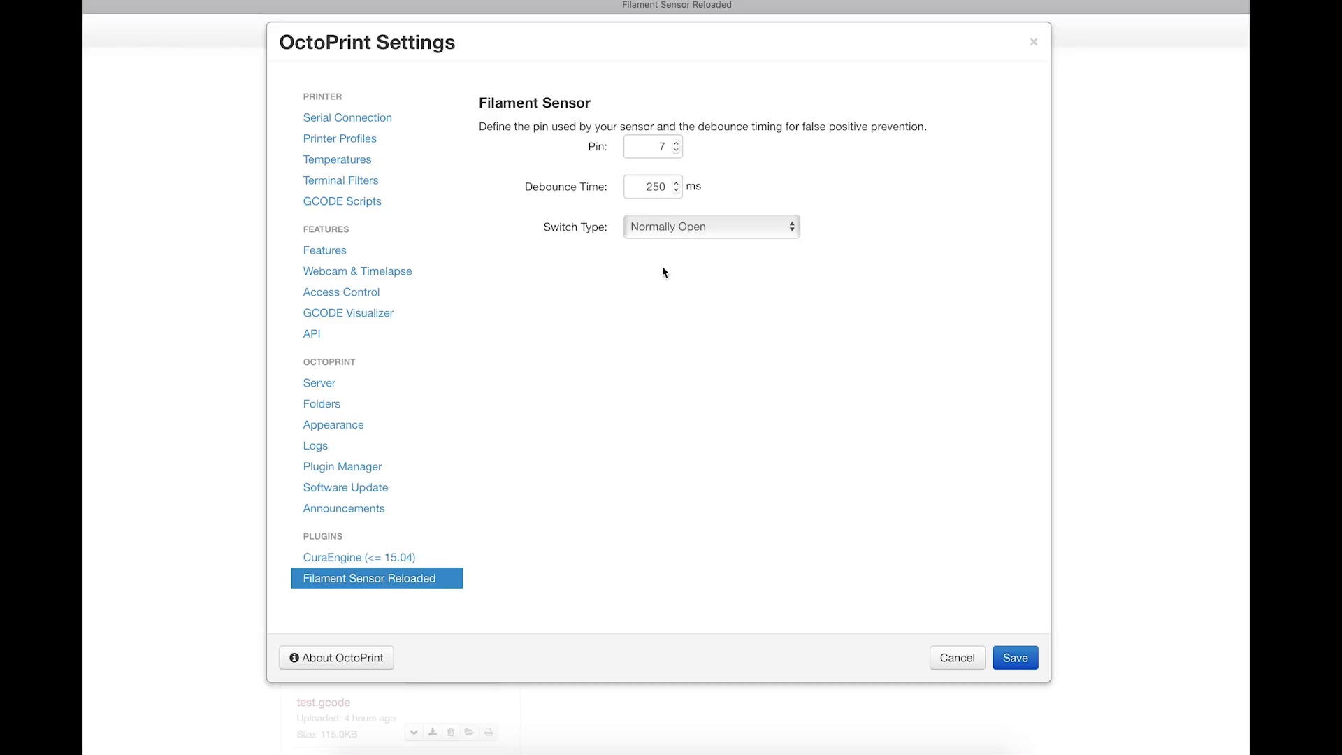
{"action": "left_click", "coordinate": [650, 147]}
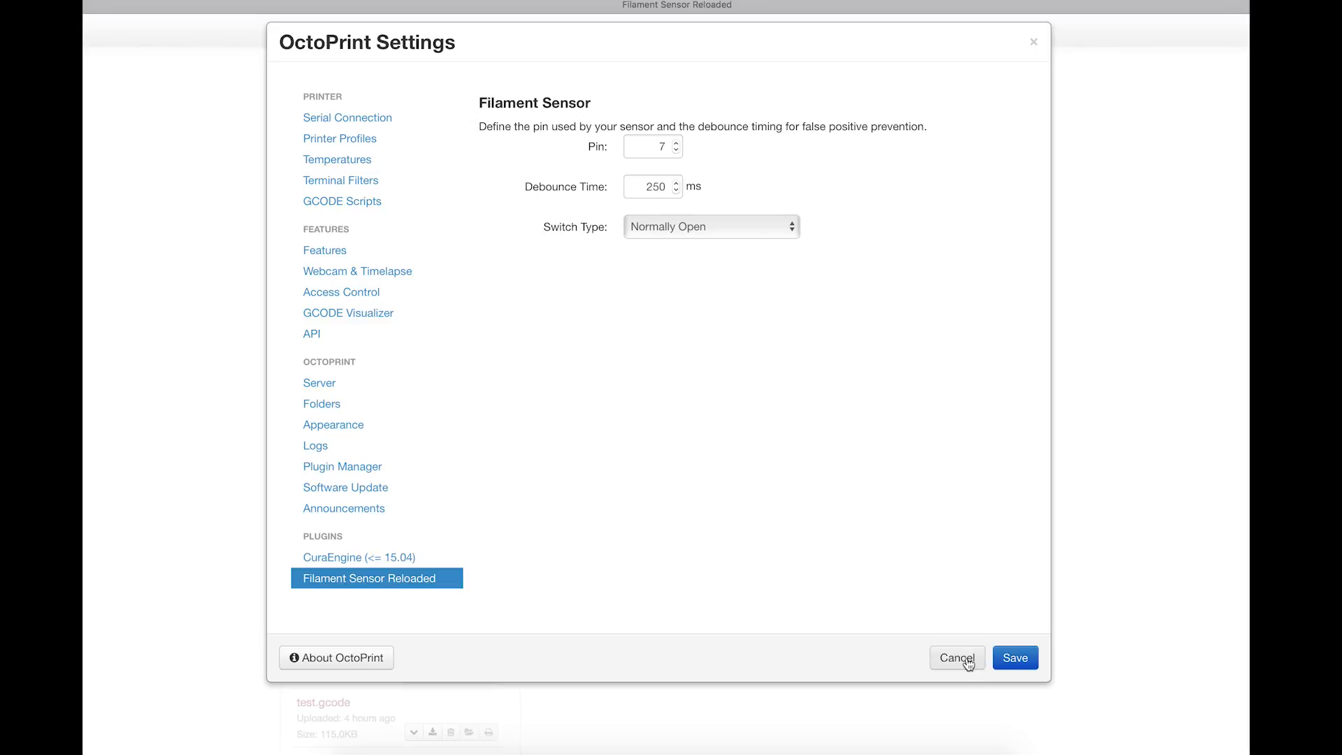
{"action": "left_click", "coordinate": [956, 657]}
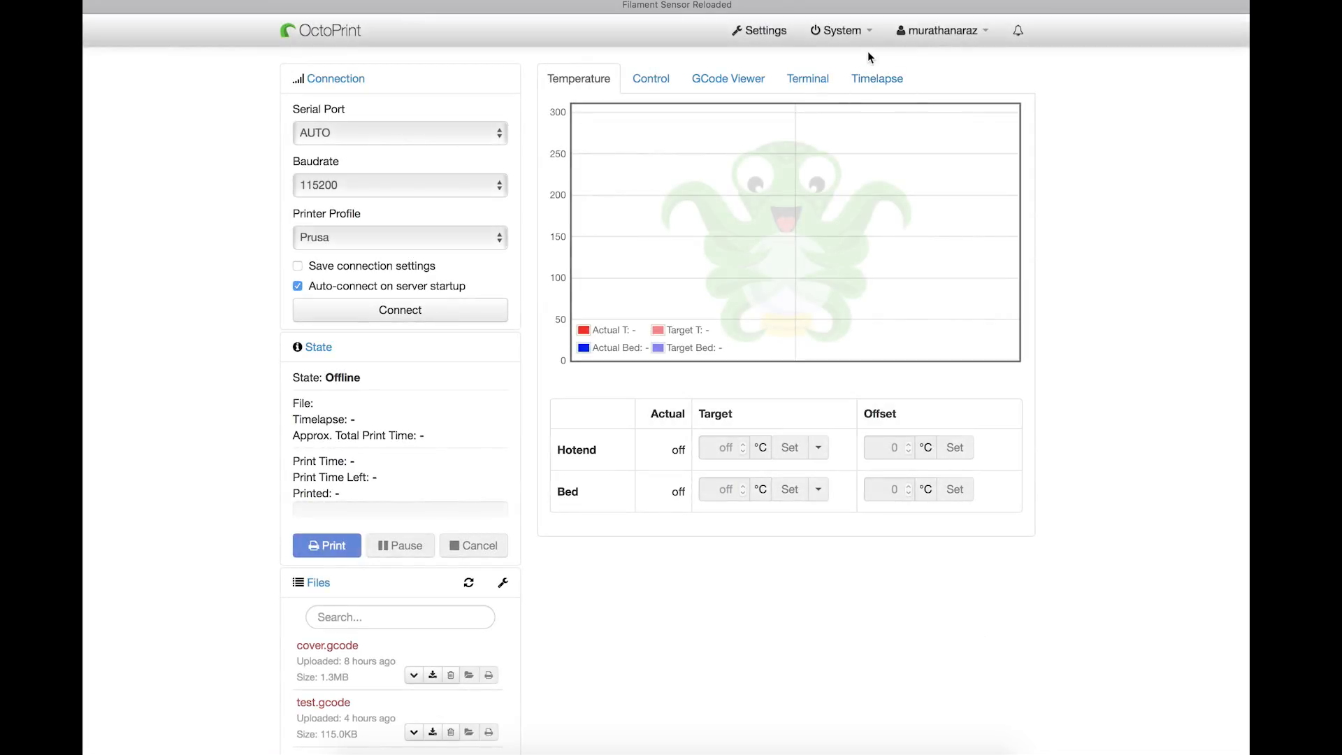
Step: Show the System menu with shutdown, reboot and restart options
{"action": "left_click", "coordinate": [839, 29]}
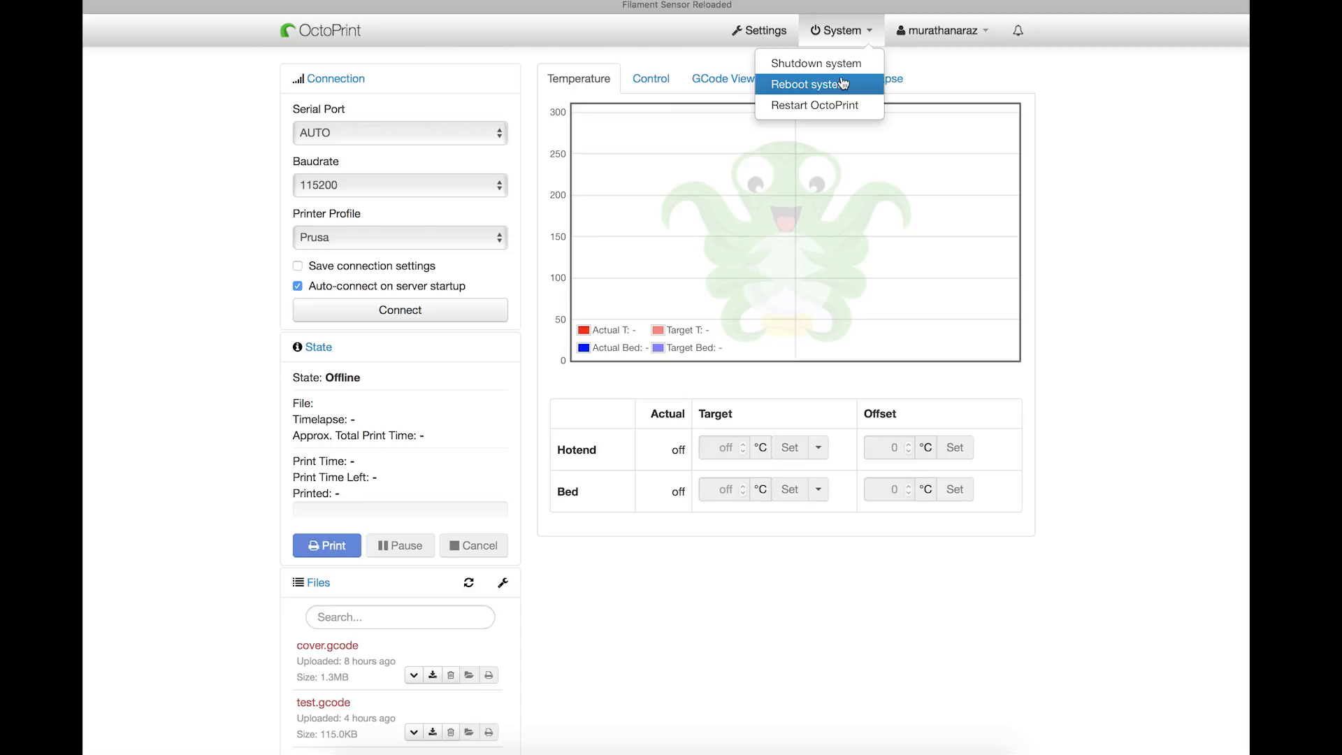
{"action": "mouse_move", "coordinate": [1094, 162]}
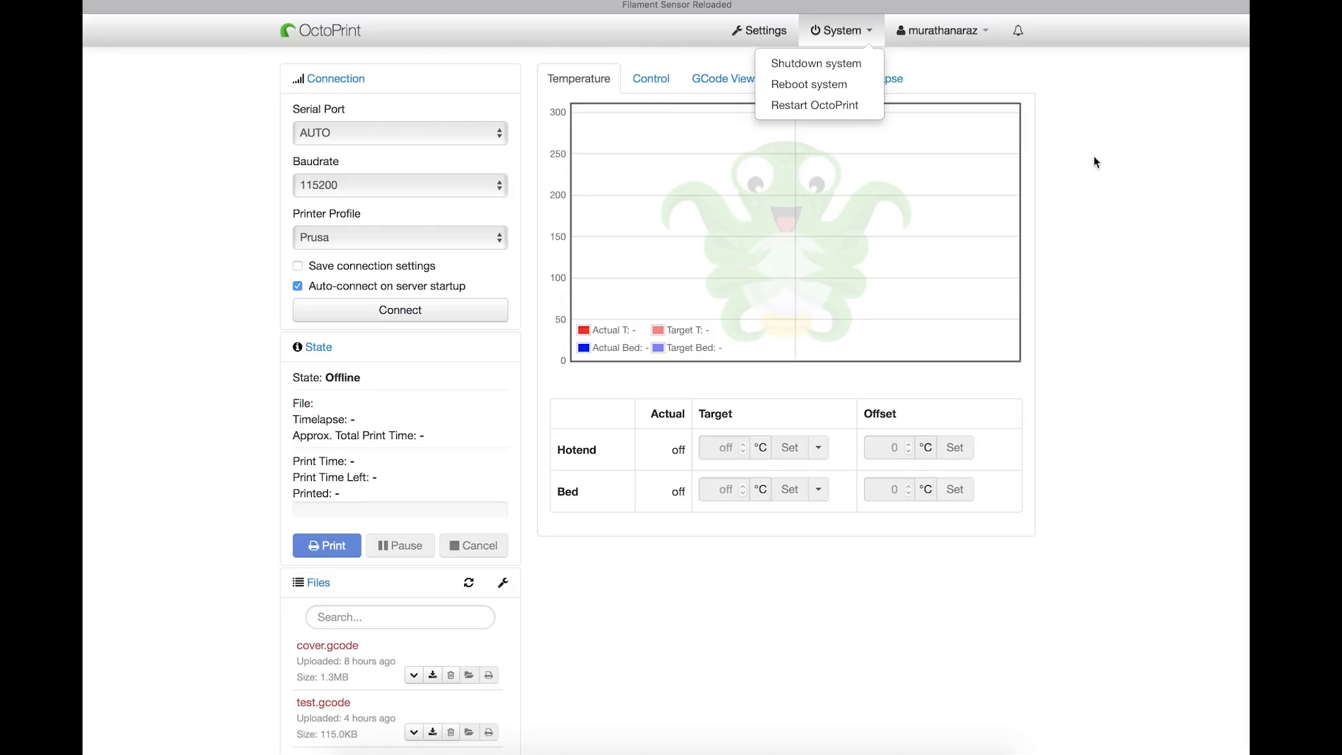